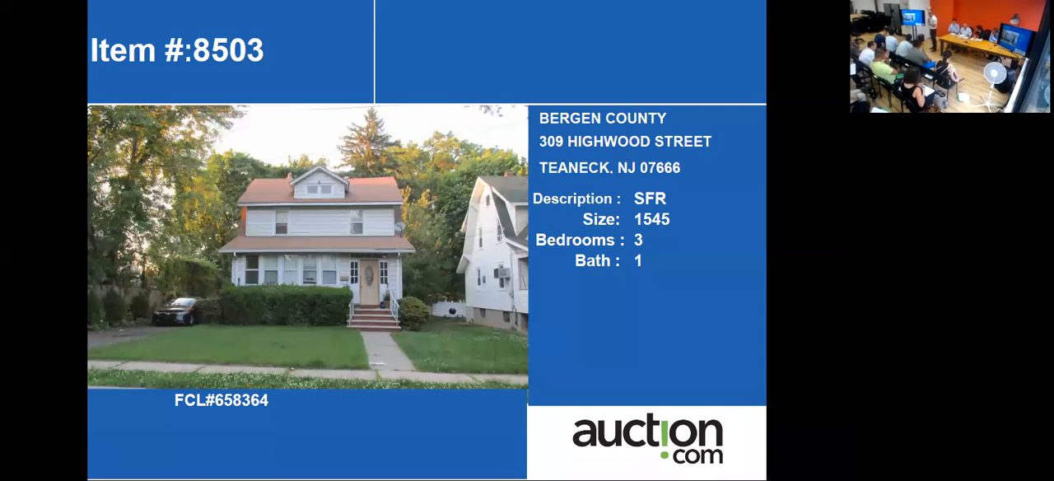
mouse_move(410, 174)
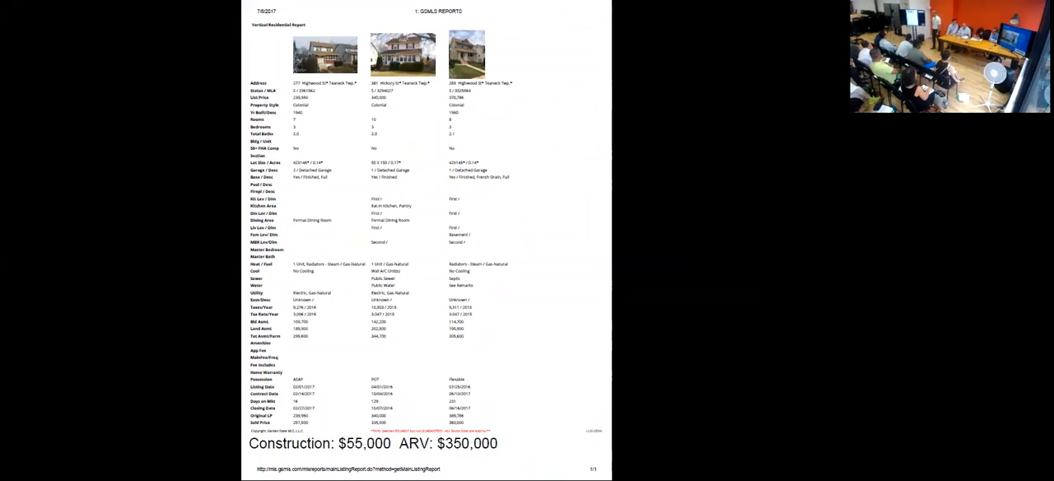
mouse_move(409, 174)
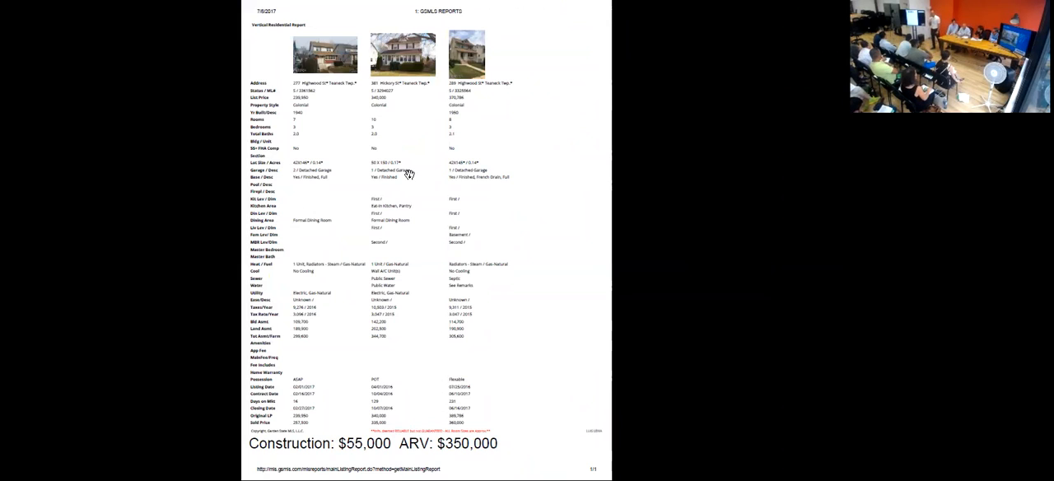
mouse_move(217, 226)
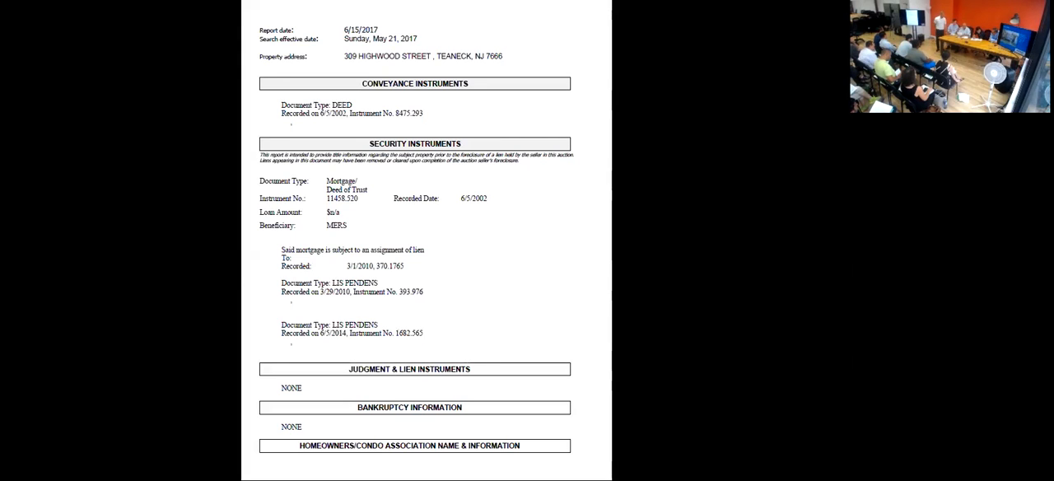
mouse_move(299, 99)
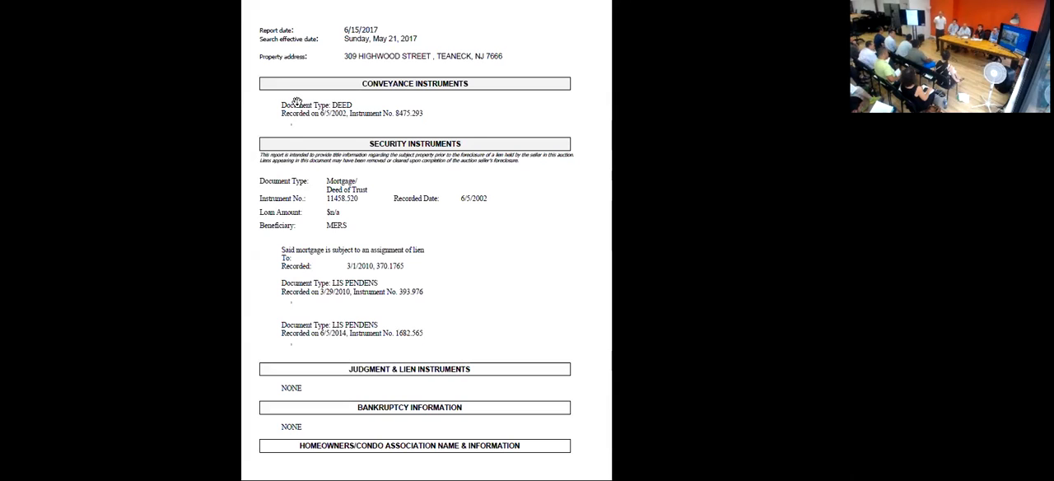